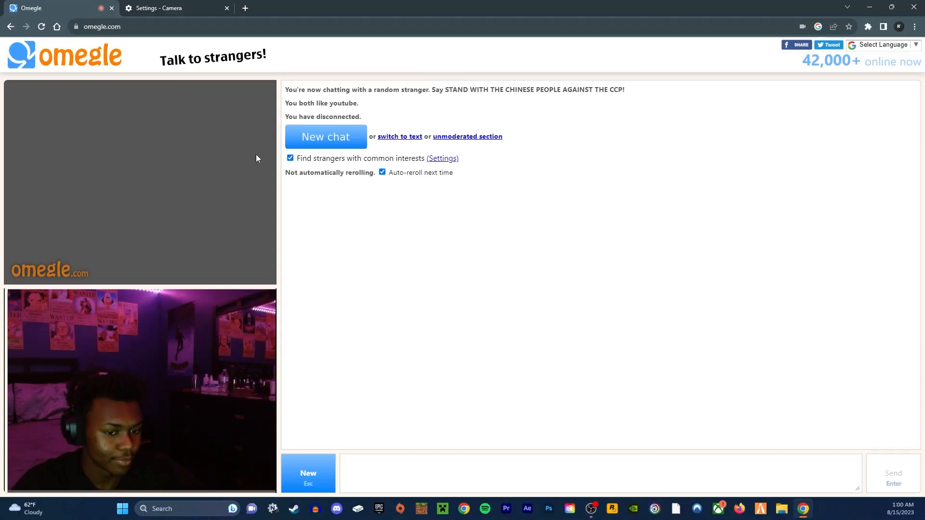
Switch the browser to full screen with F11 so the Omegle chat page fills the display
key("F11")
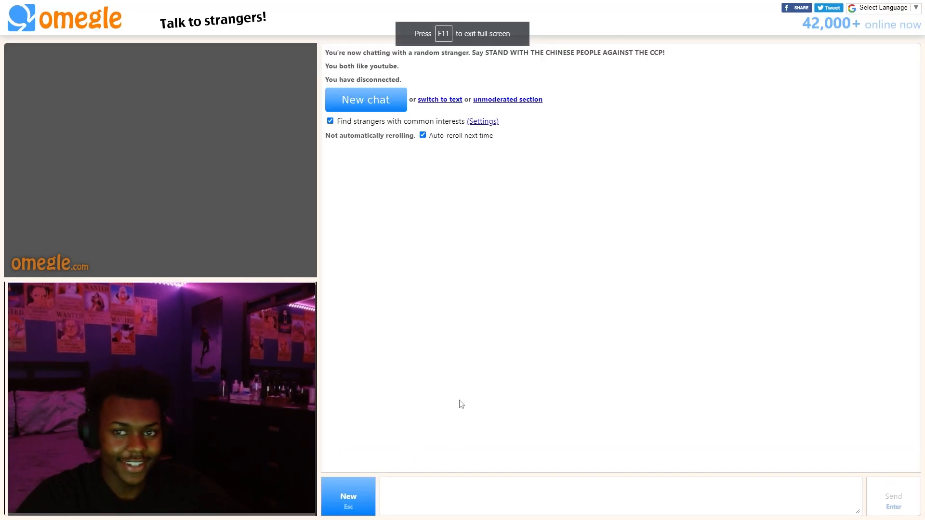
Start a new Omegle video chat with a random stranger sharing an interest
left_click(366, 99)
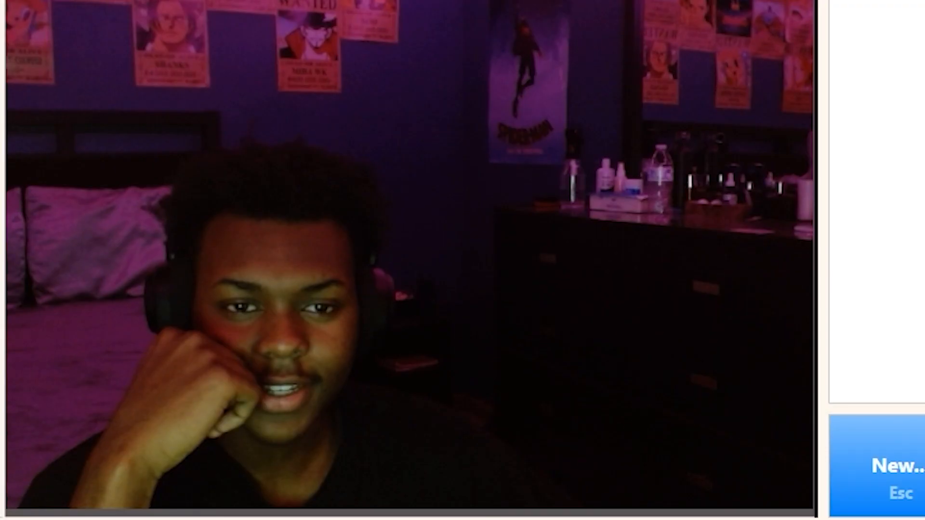
left_click(879, 466)
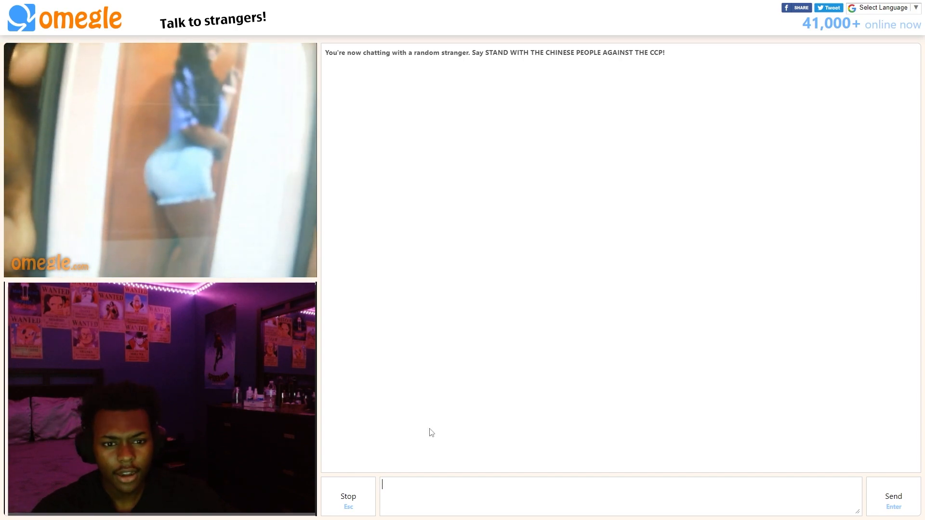
mouse_move(468, 400)
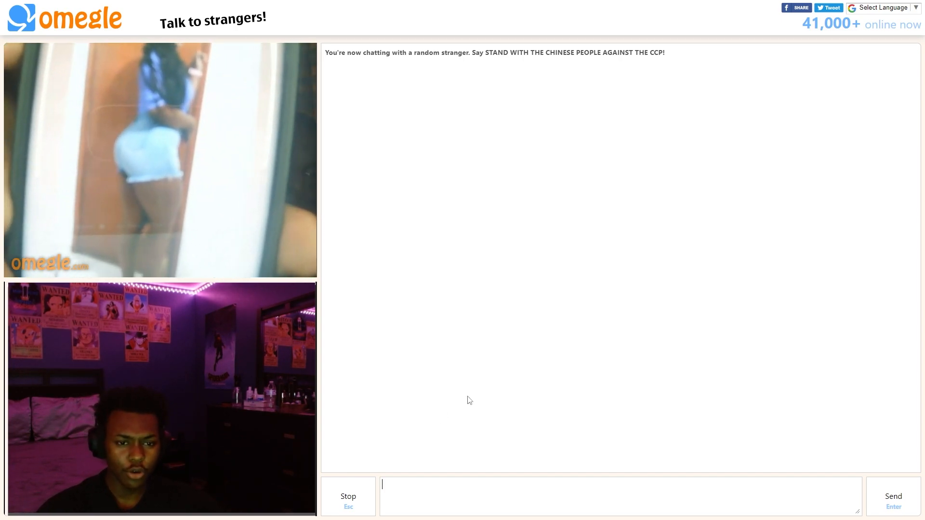
mouse_move(495, 394)
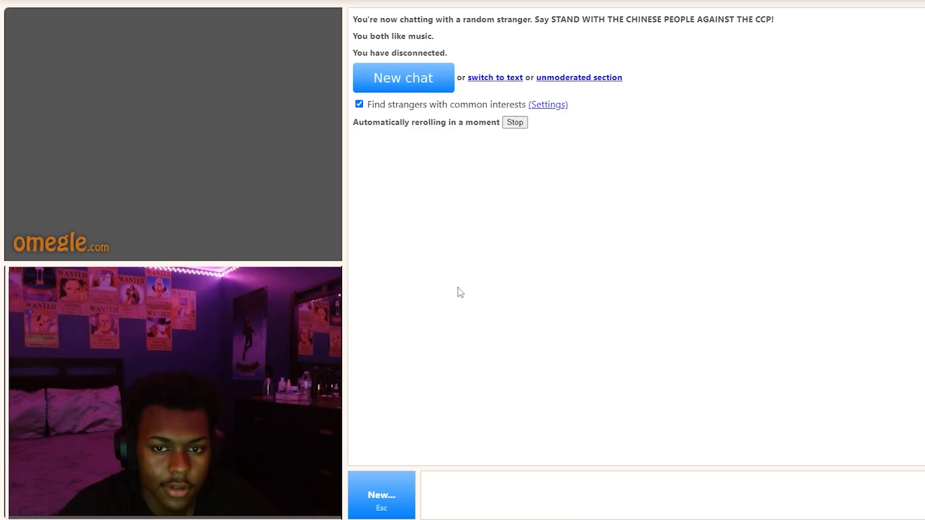
Press the New (Esc) button once so Omegle asks 'Really?' before skipping this stranger
left_click(404, 78)
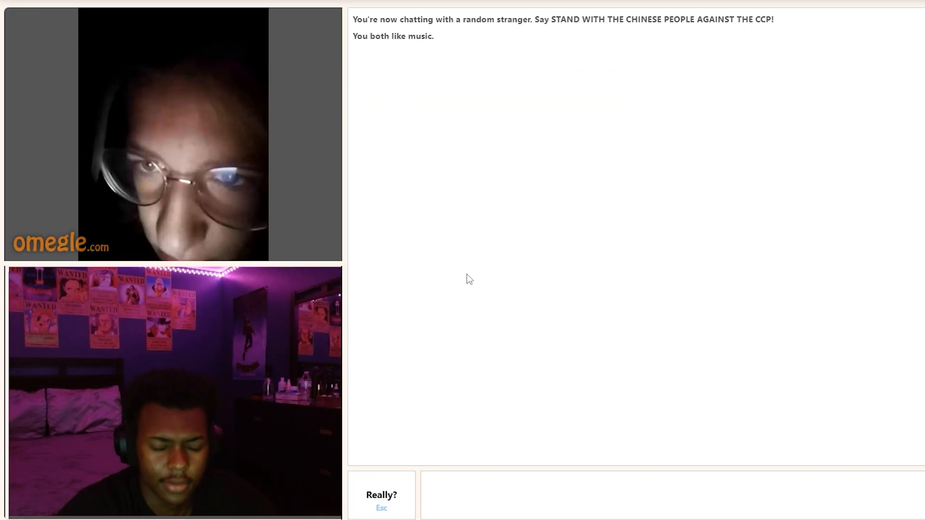